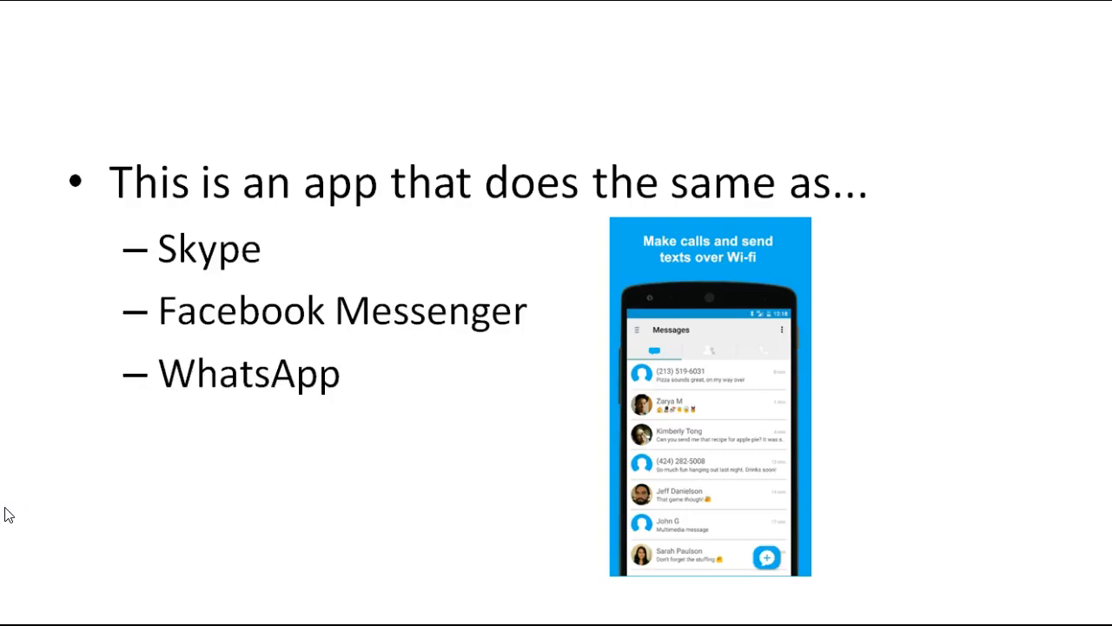
Advance the slideshow from the app comparison slide to the WowApp back office snapshot
key("Right")
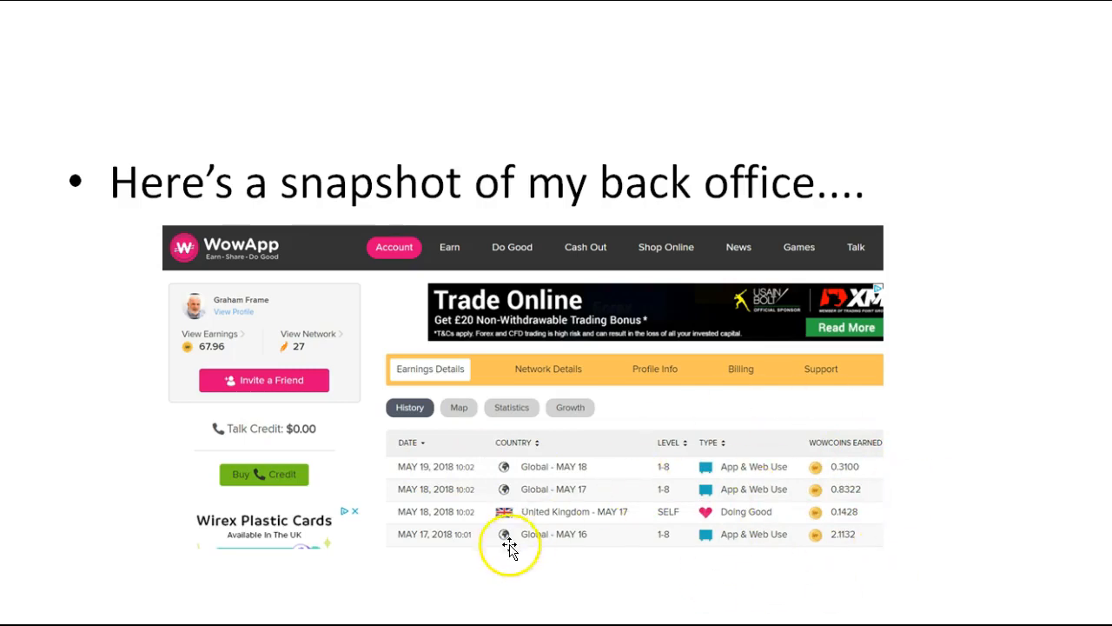
mouse_move(27, 500)
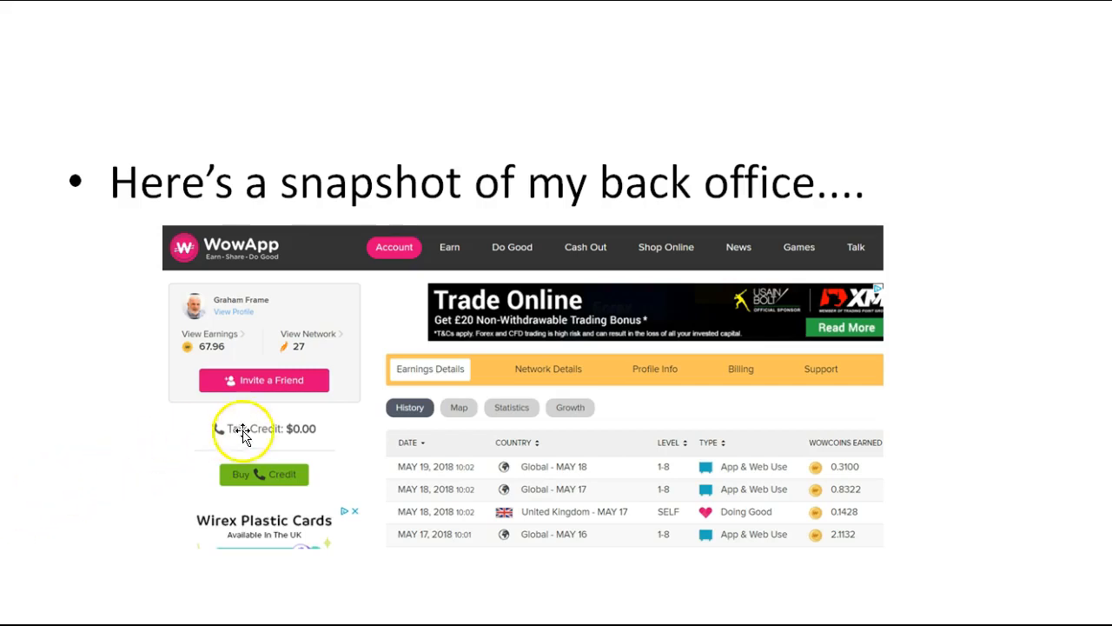
mouse_move(166, 528)
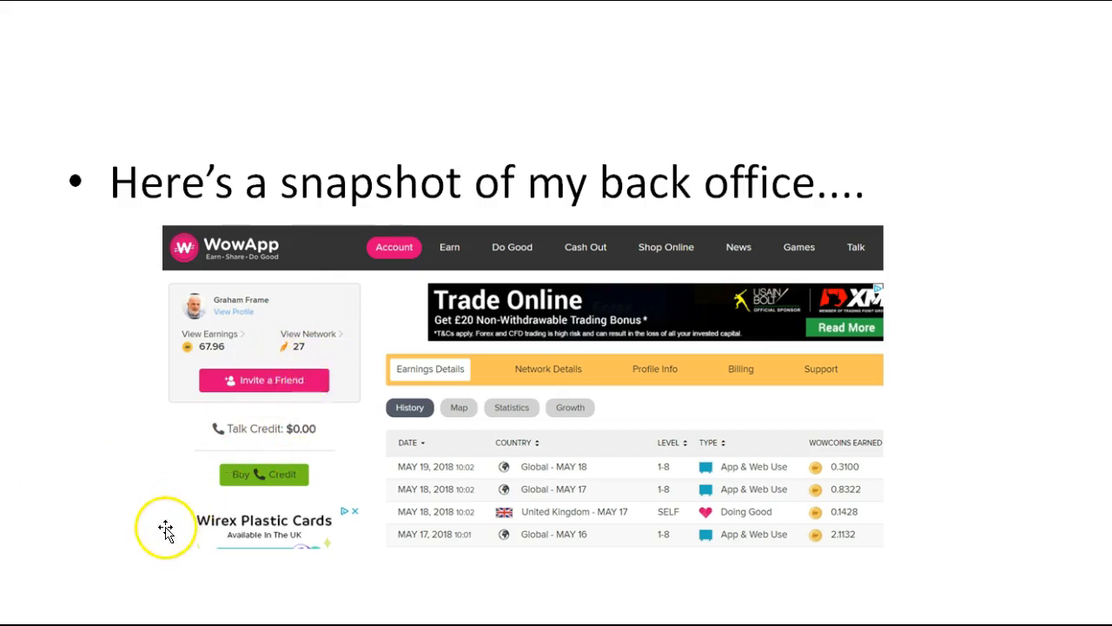